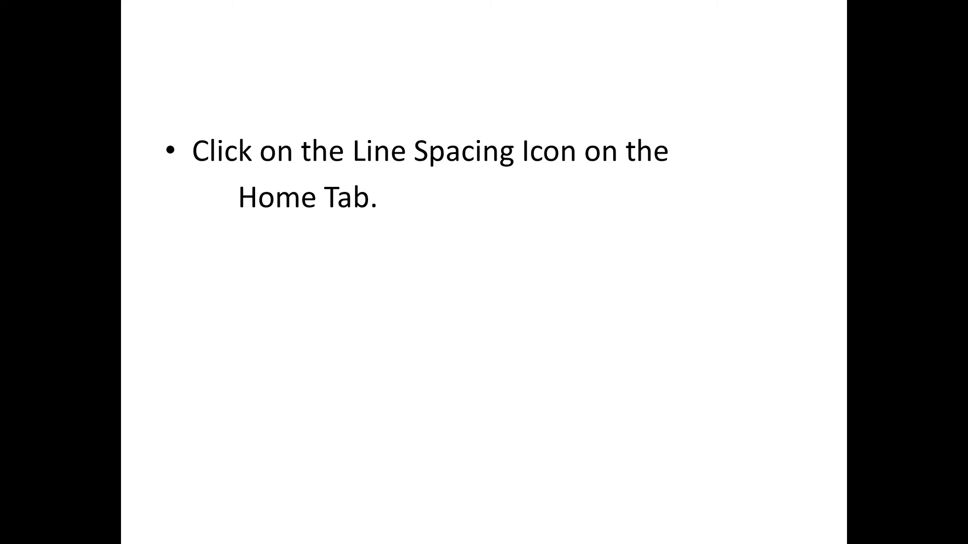
Advance to the slide showing Word's Line Spacing menu with spacing values and paragraph options.
click(436, 206)
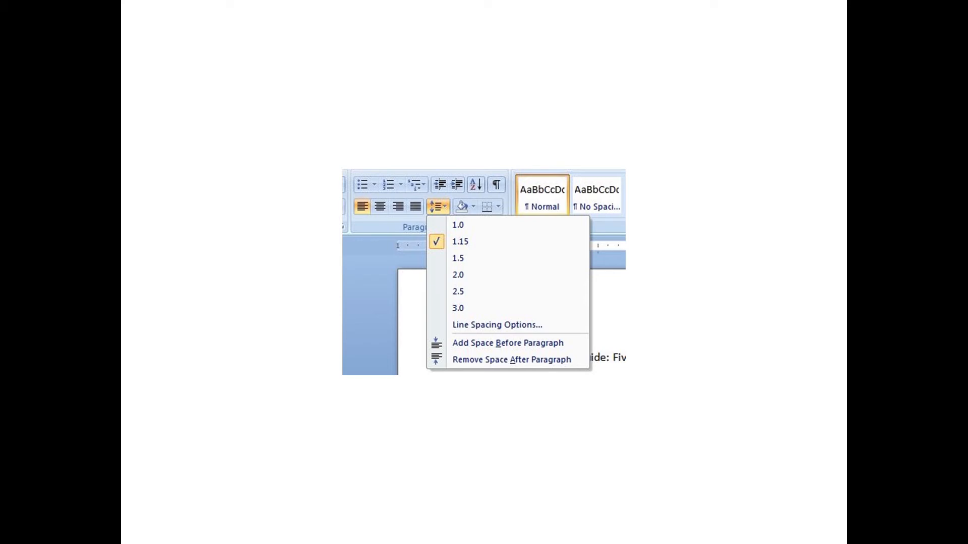
Advance to the slide showing Word's Paragraph dialog with indentation, spacing and preview settings.
click(496, 324)
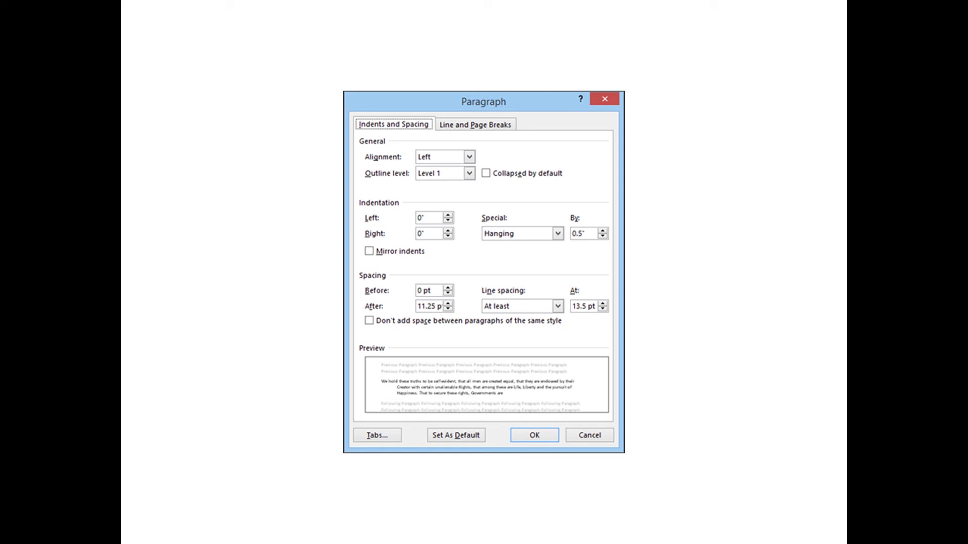
Advance to the 'Example of Triple Space' slide with three widely spaced sentences.
click(532, 435)
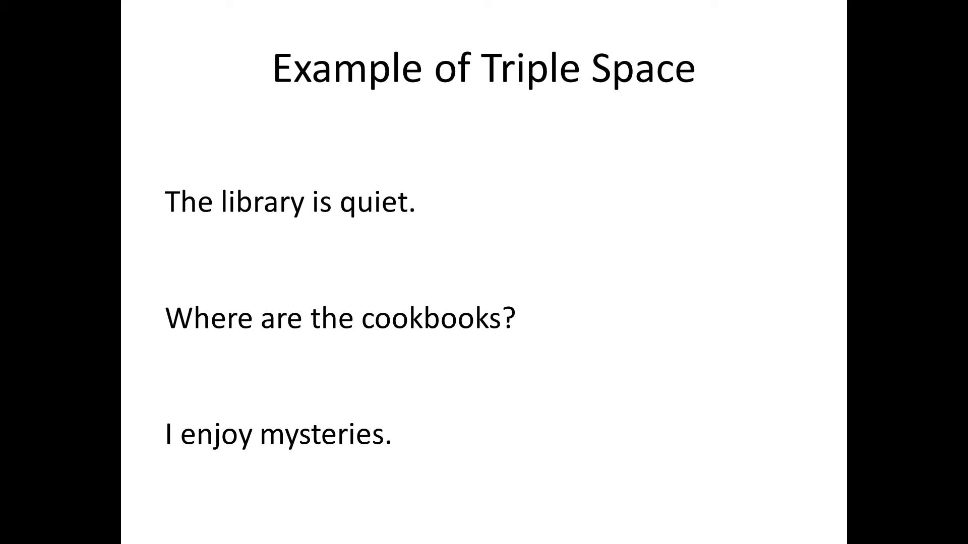